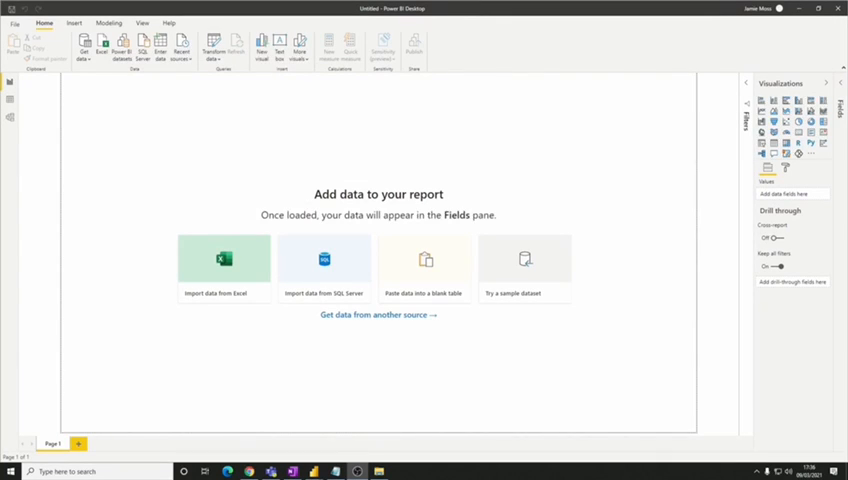
pyautogui.moveTo(520, 237)
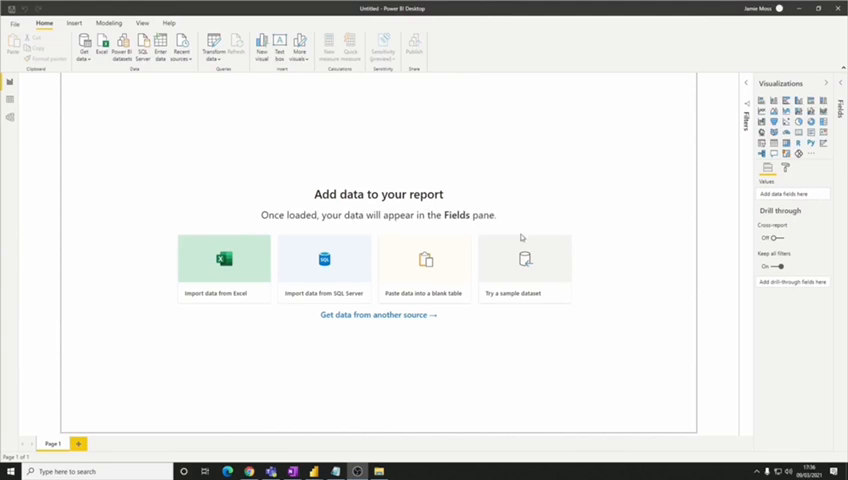
pyautogui.moveTo(503, 318)
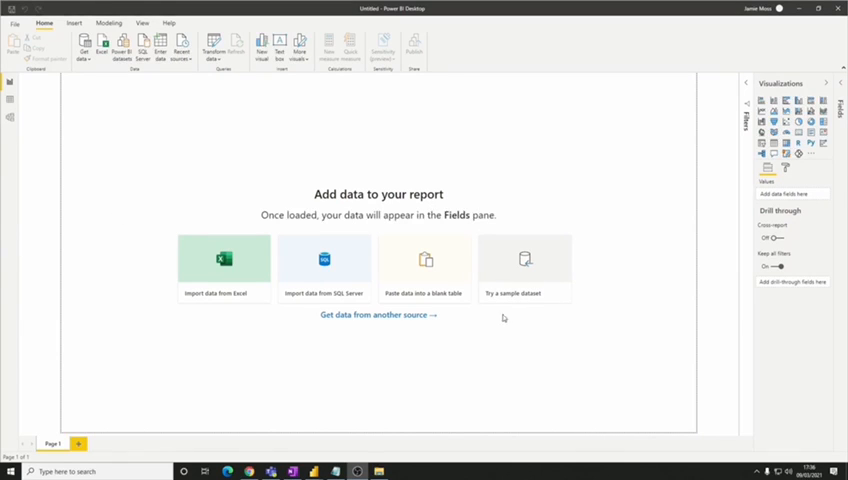
pyautogui.moveTo(554, 375)
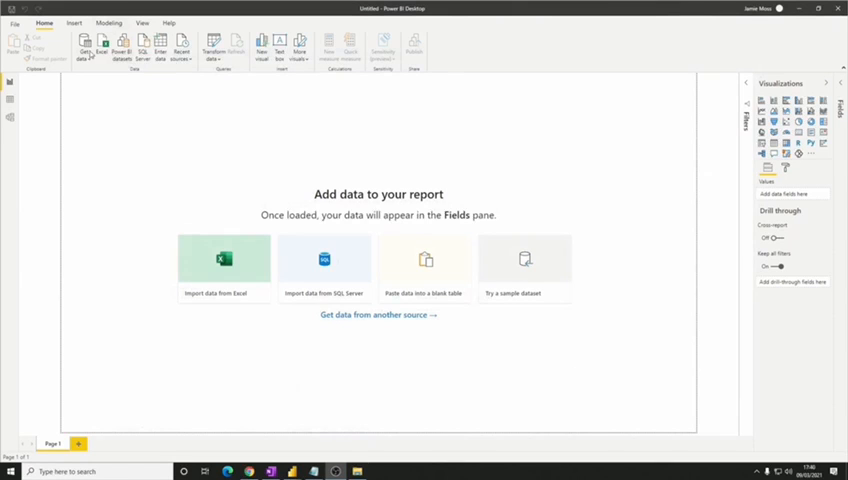
# Import the financials table from the Financial Sample Excel workbook into Power Query Editor.
pyautogui.click(224, 262)
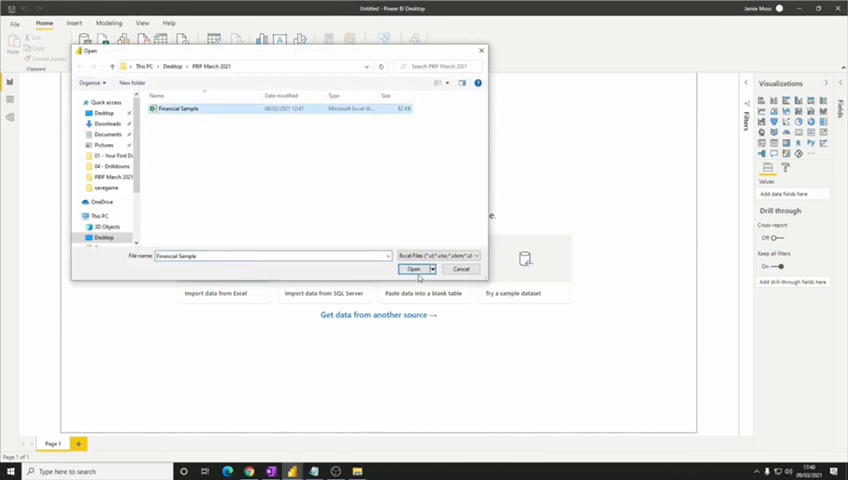
pyautogui.click(413, 269)
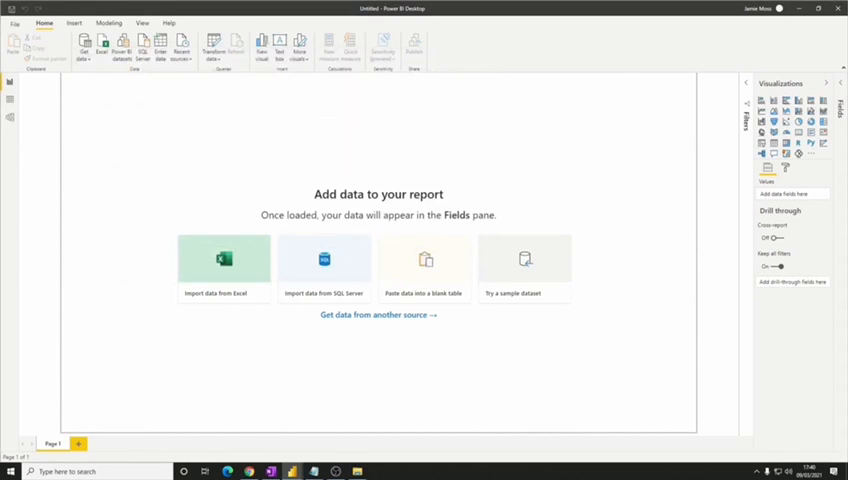
pyautogui.click(223, 260)
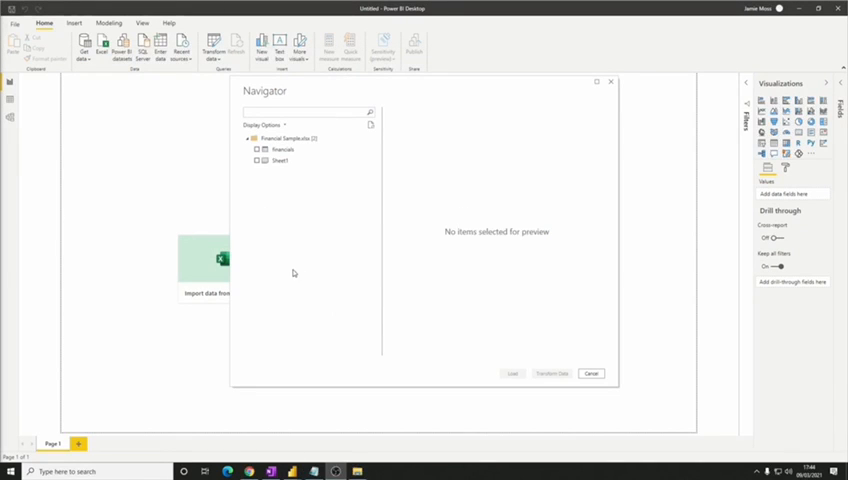
pyautogui.moveTo(316, 241)
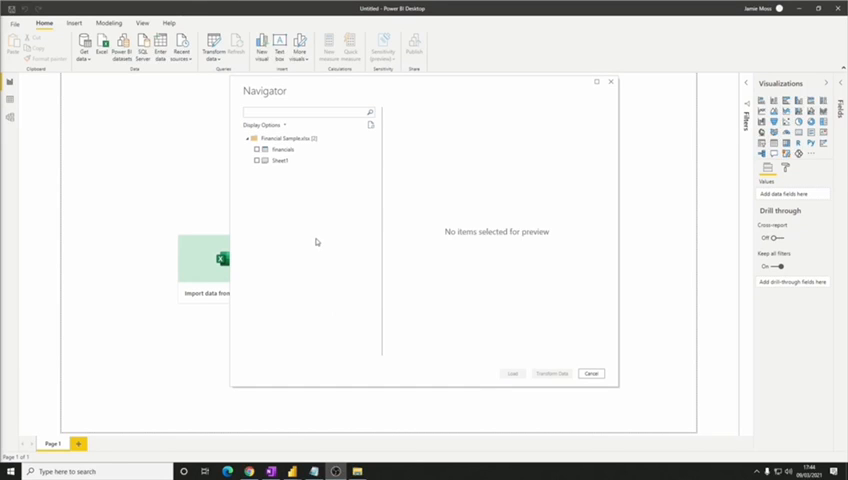
pyautogui.click(282, 149)
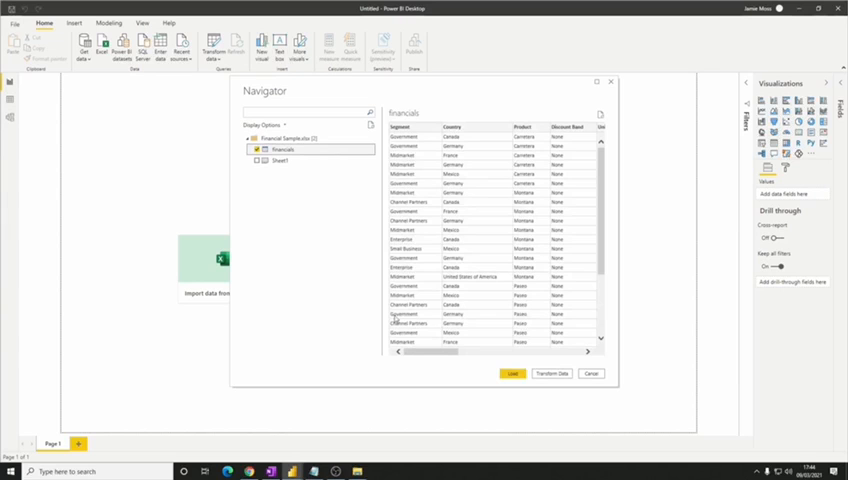
pyautogui.click(552, 373)
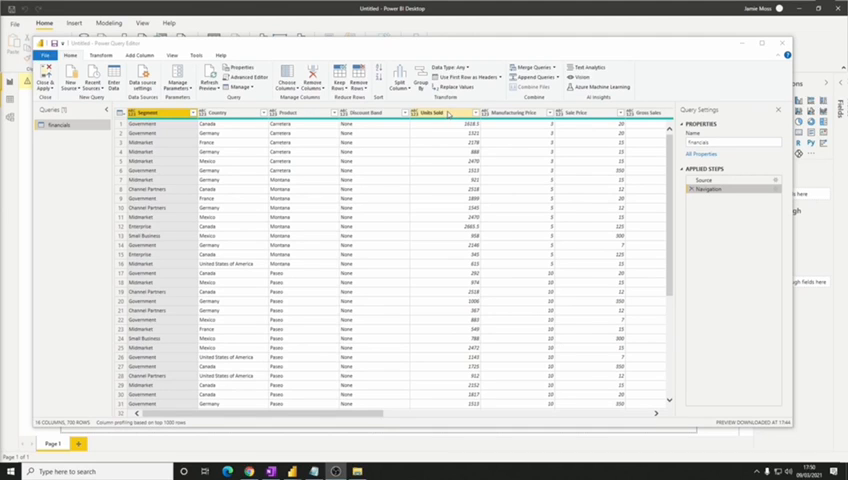
# Change the Units Sold column's data type to Whole Number.
pyautogui.click(440, 112)
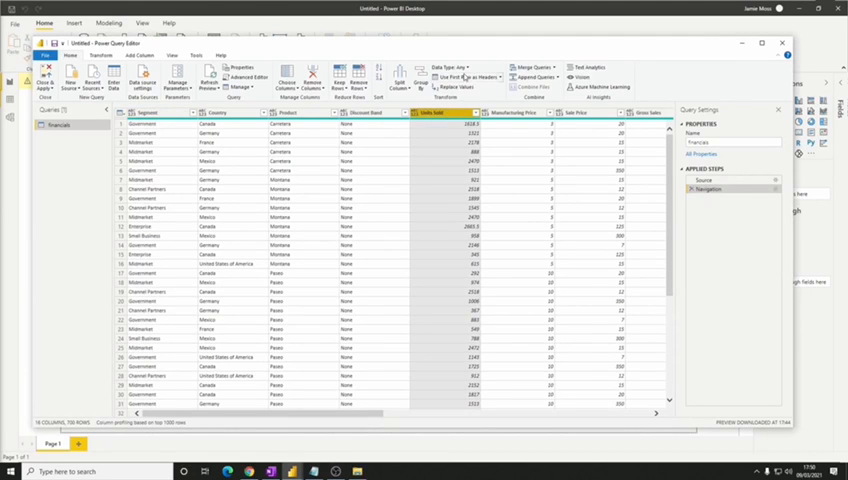
pyautogui.click(458, 68)
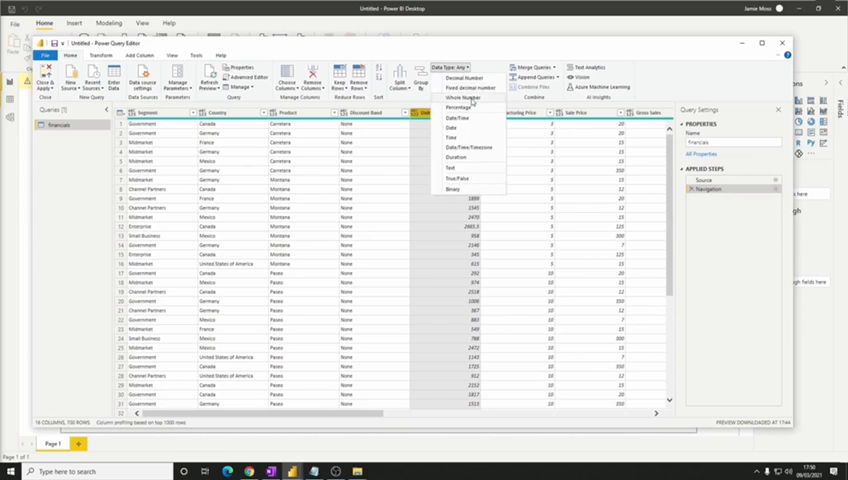
pyautogui.click(460, 97)
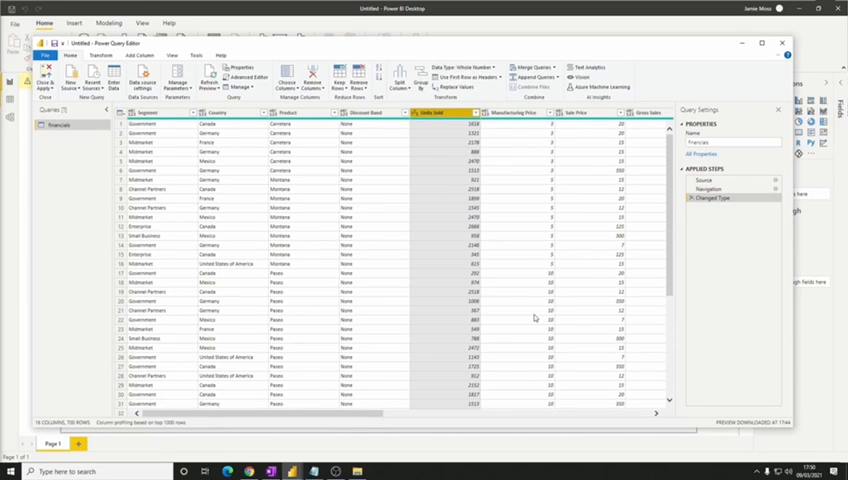
pyautogui.moveTo(539, 323)
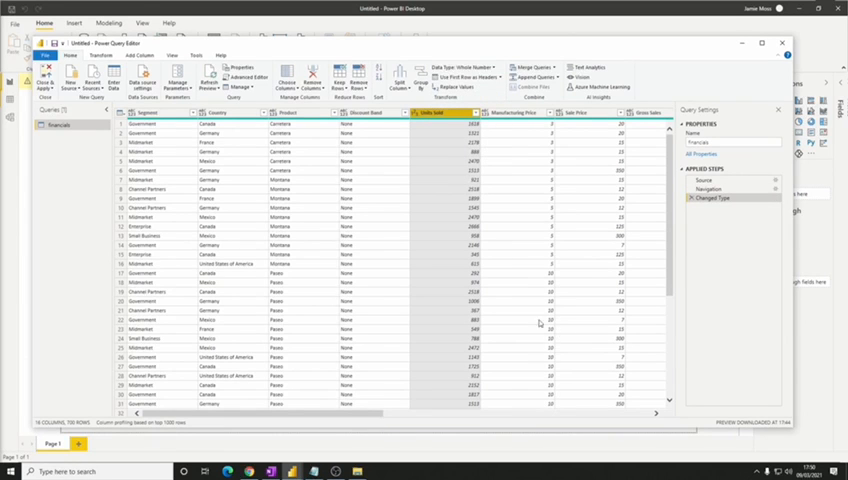
pyautogui.click(117, 55)
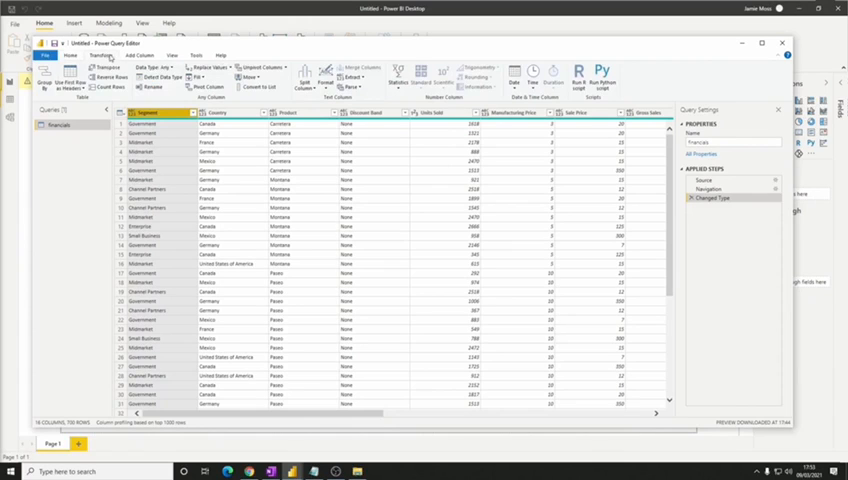
# Convert the Segment column to UPPERCASE and rename Month Name to Month.
pyautogui.click(330, 80)
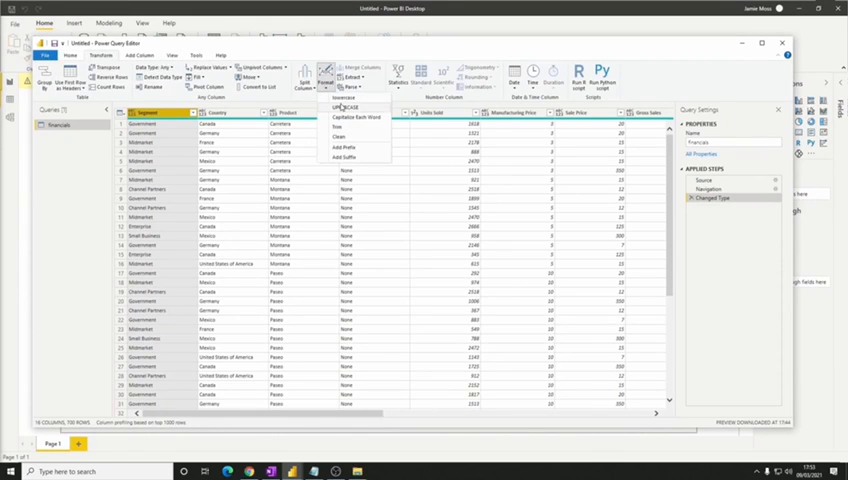
pyautogui.click(340, 108)
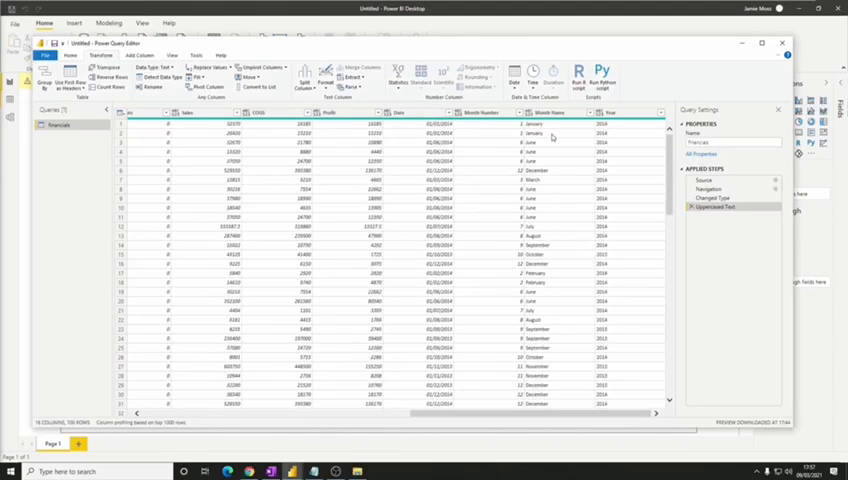
pyautogui.click(552, 112)
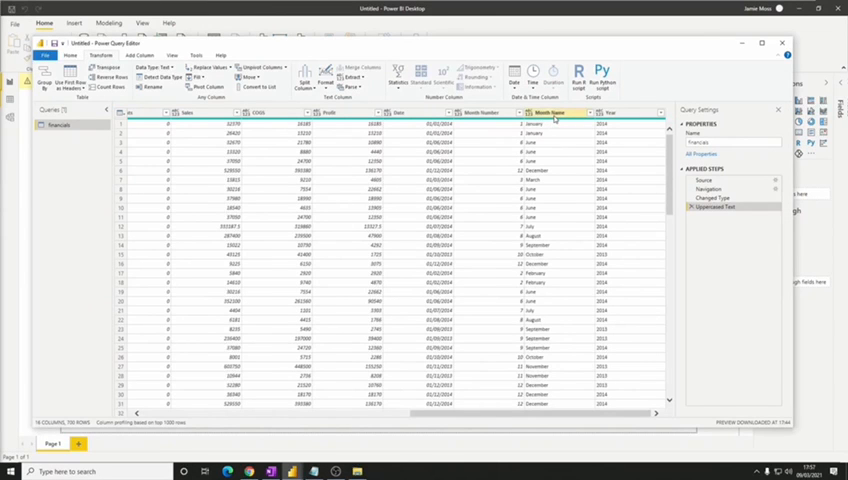
pyautogui.click(551, 112)
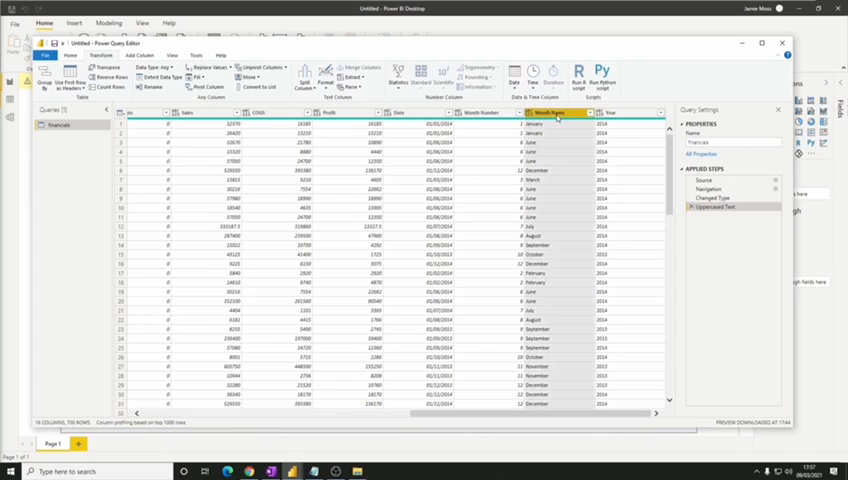
pyautogui.doubleClick(555, 112)
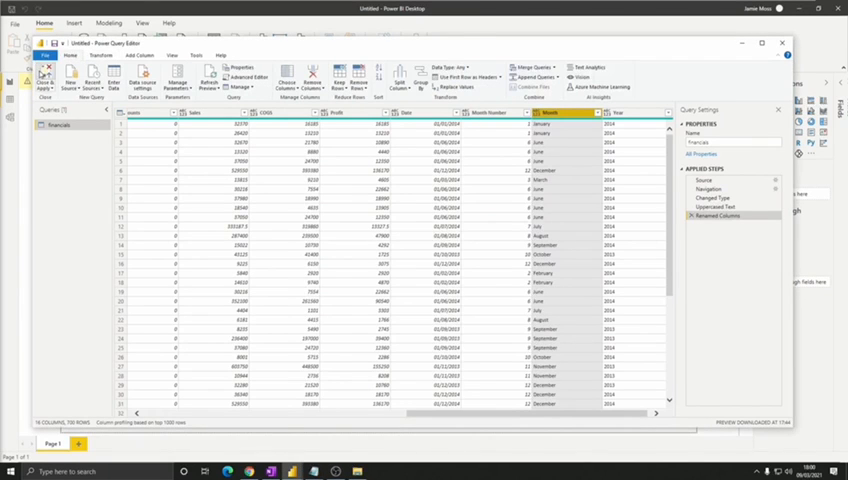
# Apply query changes and add a text box titled 'Executive Summary - Finance Report'.
pyautogui.click(43, 75)
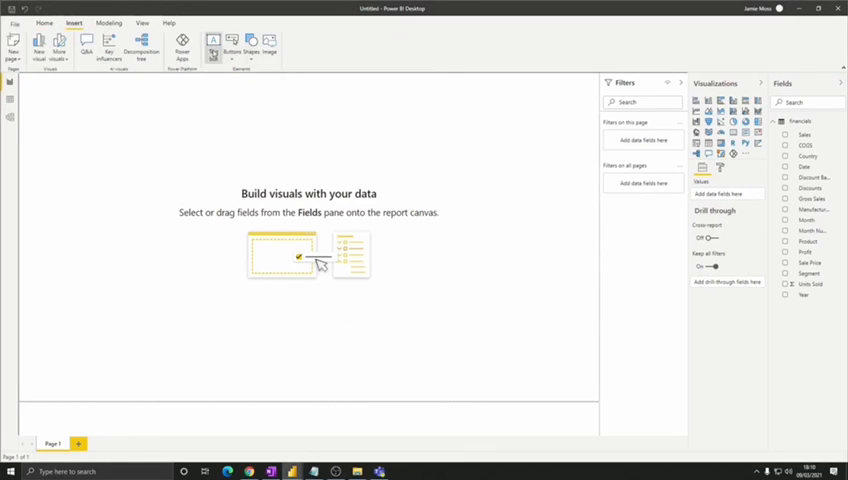
pyautogui.click(213, 43)
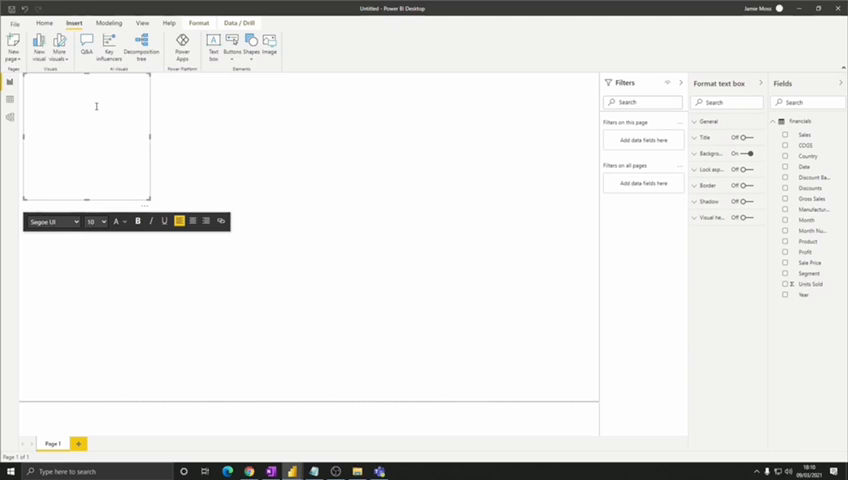
pyautogui.write('Executive Summary - Finance Report')
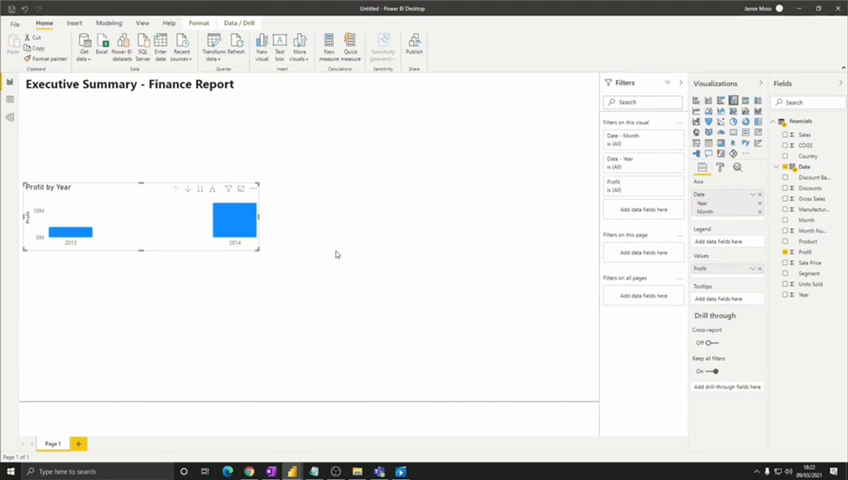
pyautogui.moveTo(214, 191)
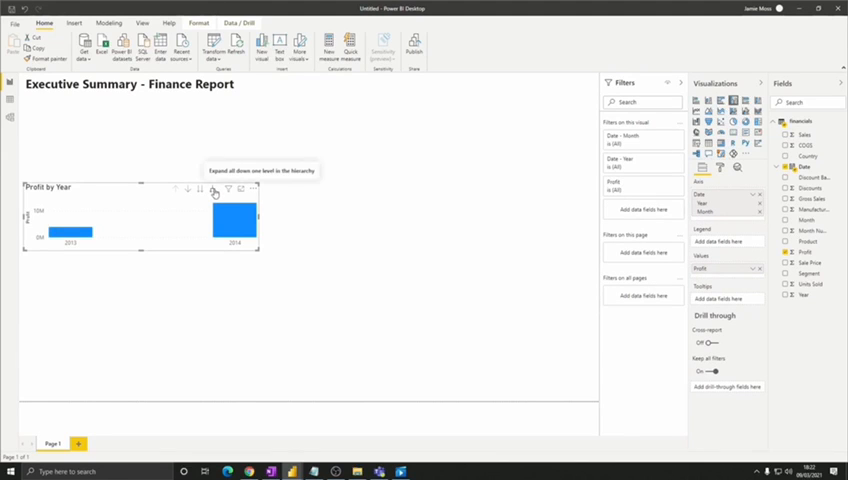
# Expand the profit chart to the month level and turn off concatenated axis labels.
pyautogui.click(214, 189)
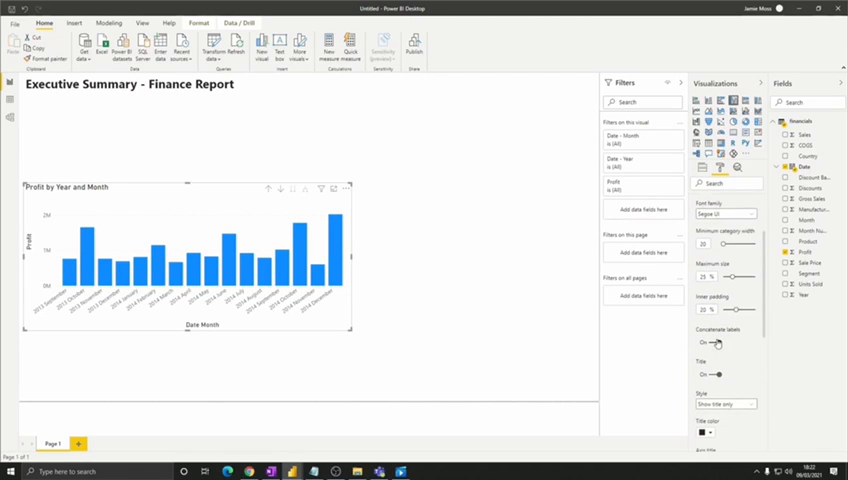
pyautogui.click(710, 342)
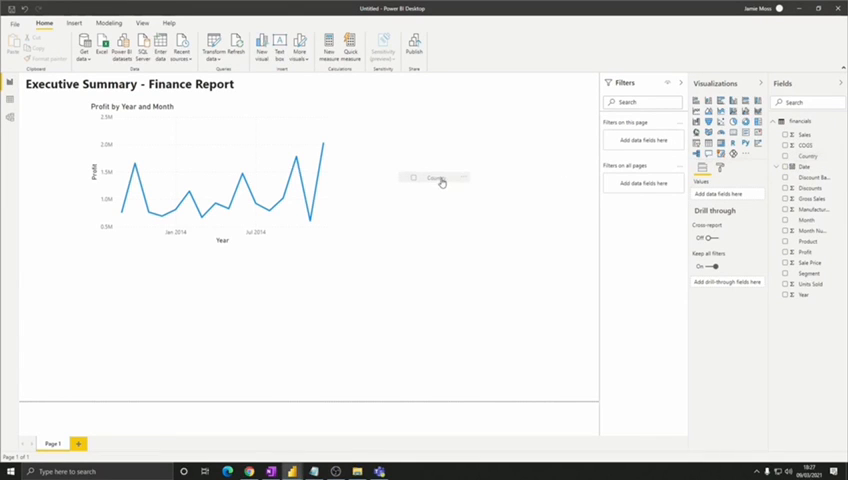
# Place a Country map sized by Profit beside the profit line chart.
pyautogui.click(789, 155)
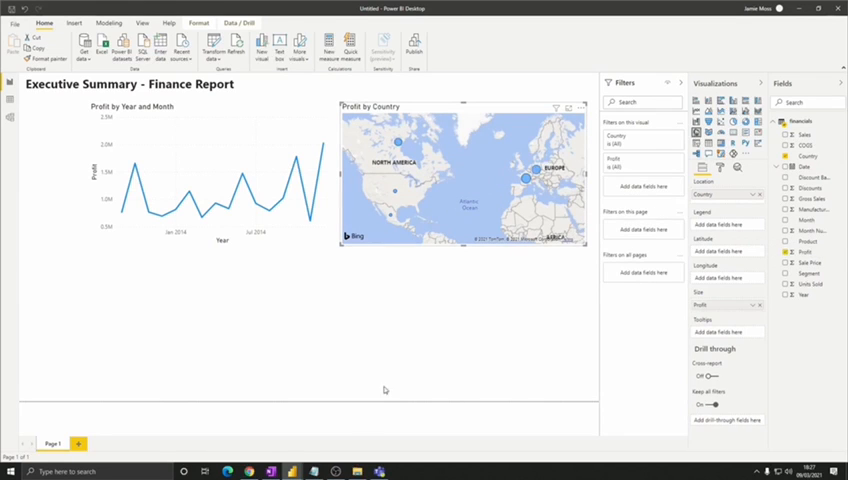
pyautogui.moveTo(383, 395)
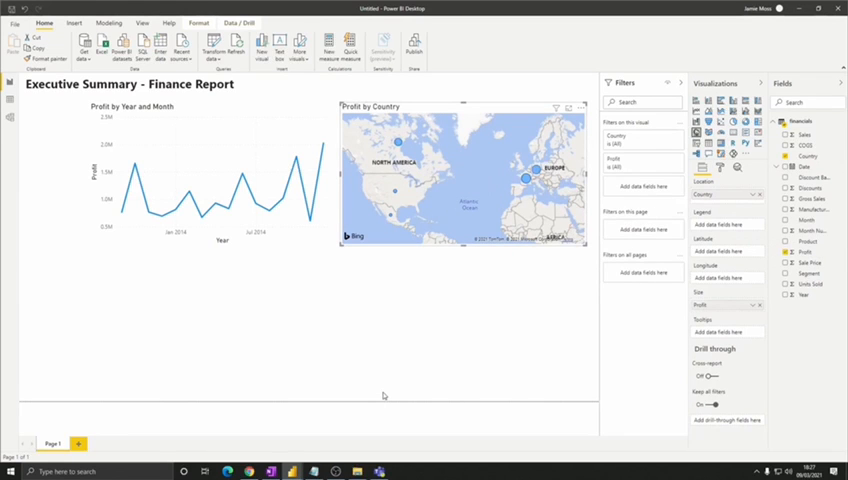
pyautogui.moveTo(531, 298)
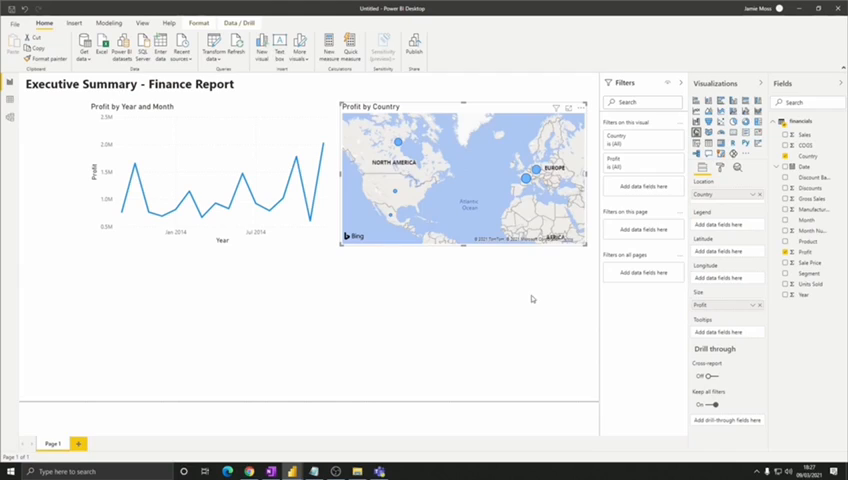